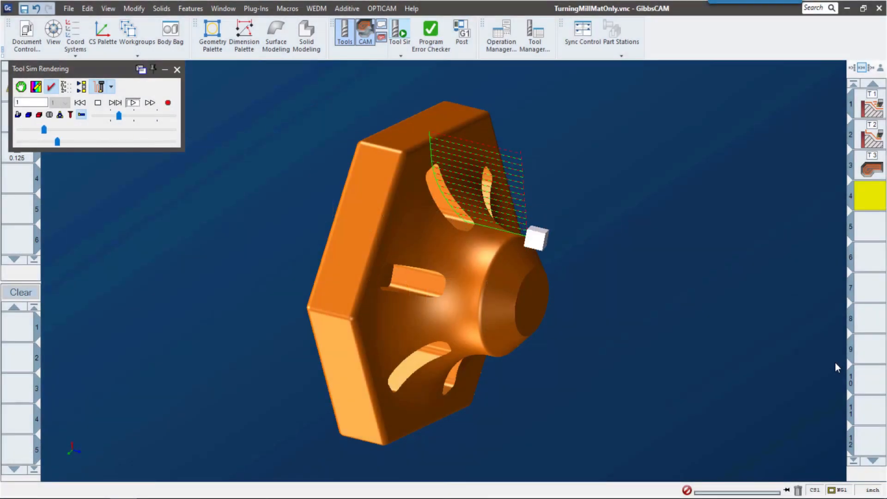
# Step: Step the hex part's tool simulation through operations 1–3, ending on the pocket roughing pass
pyautogui.click(132, 102)
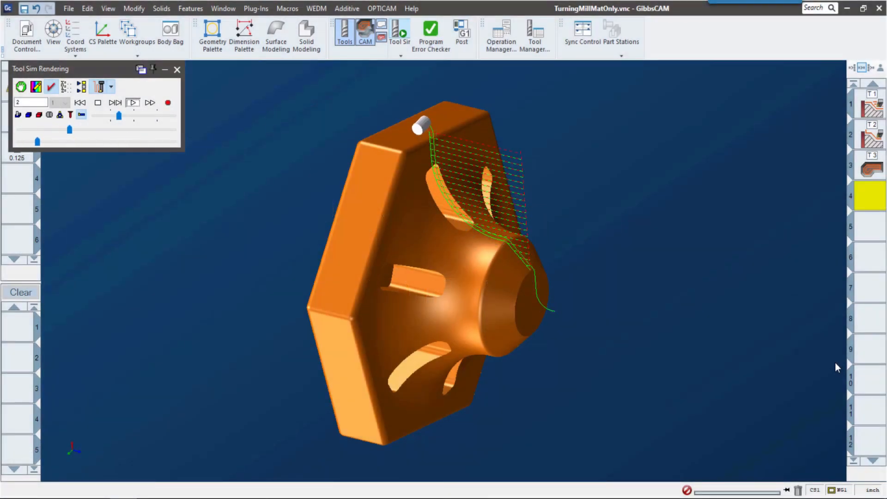
pyautogui.click(133, 102)
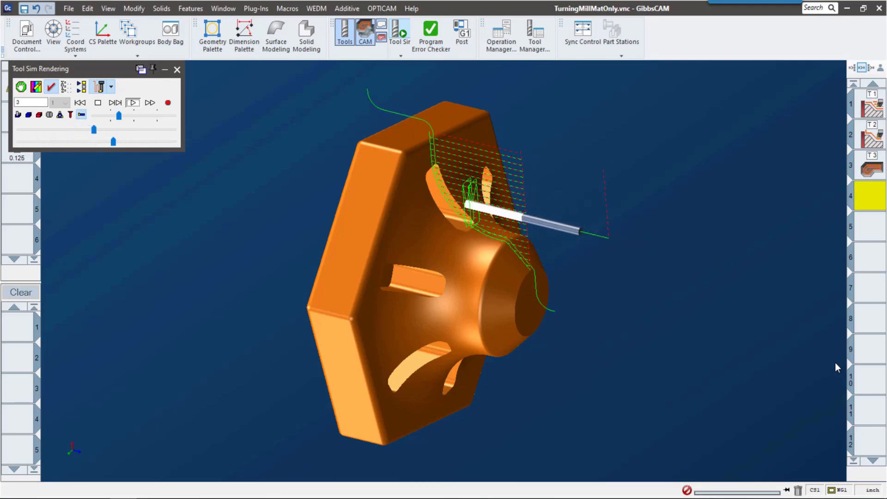
pyautogui.click(133, 102)
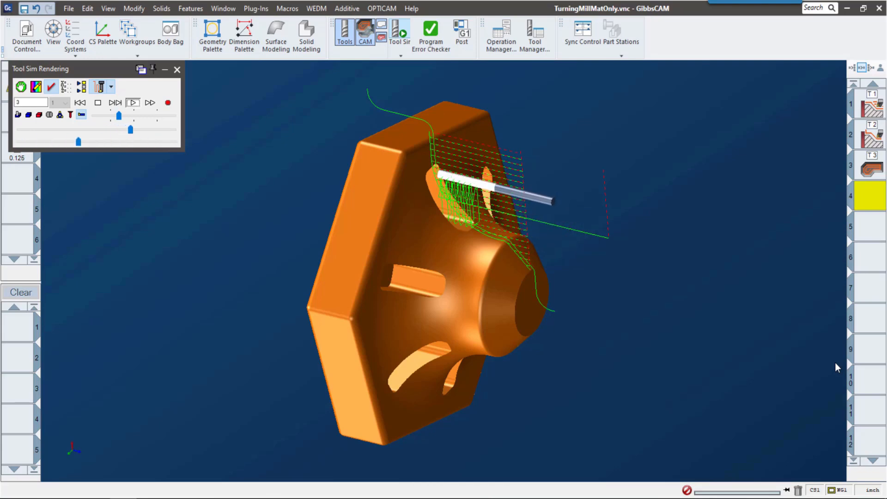
pyautogui.click(131, 103)
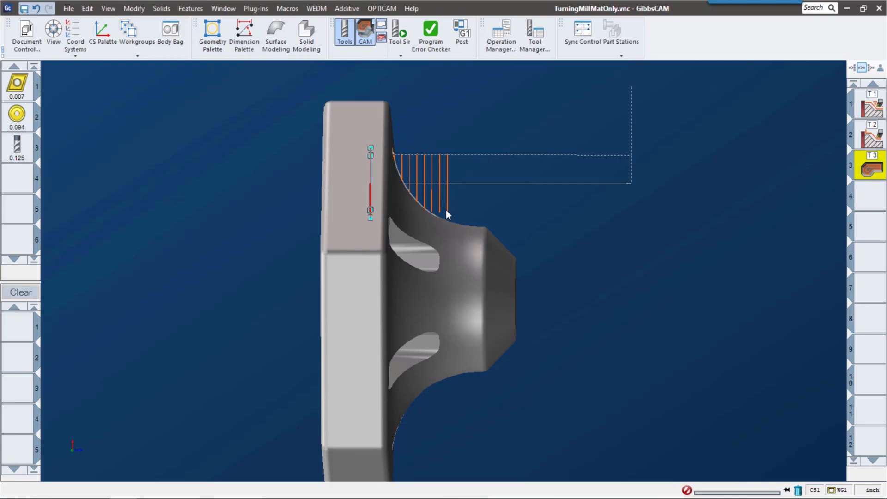
pyautogui.moveTo(552, 252)
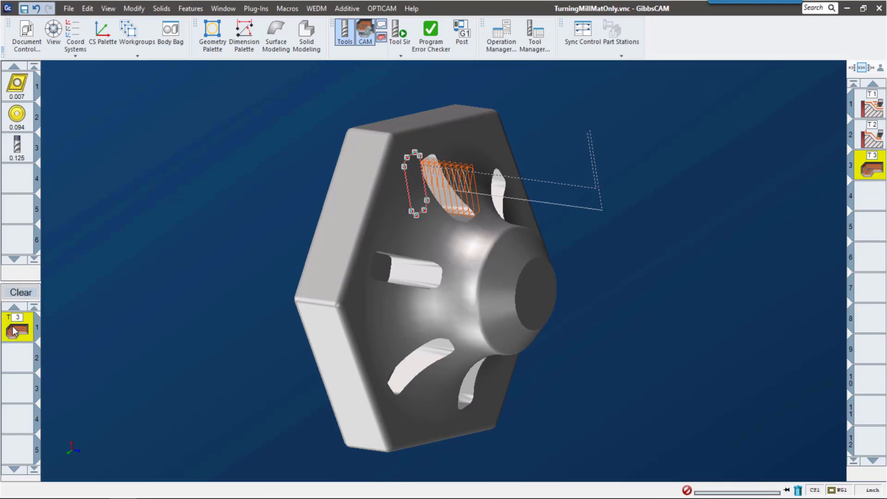
# Step: Enable Material Only under Use Stock in the hex part's Process #1 Roughing
pyautogui.doubleClick(19, 327)
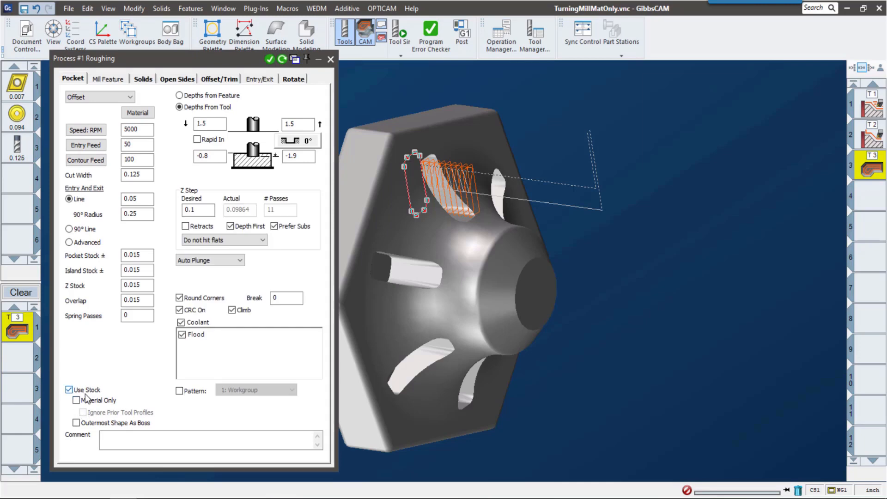
pyautogui.click(76, 400)
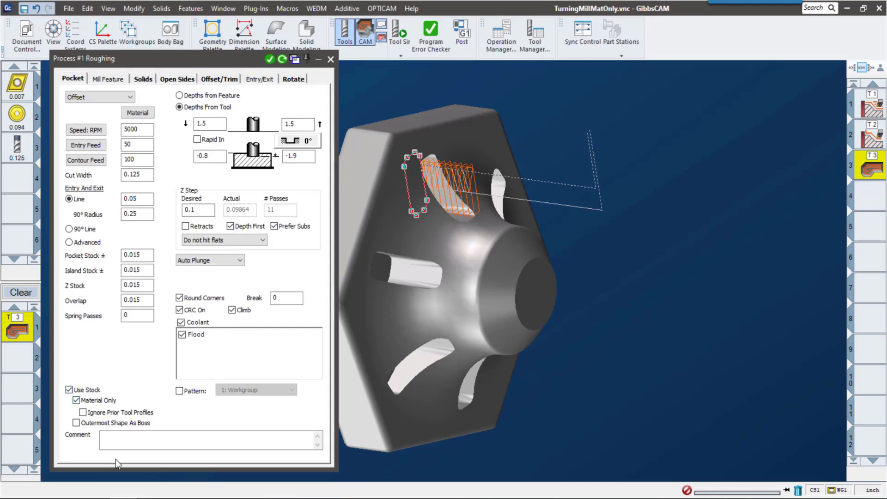
pyautogui.moveTo(109, 383)
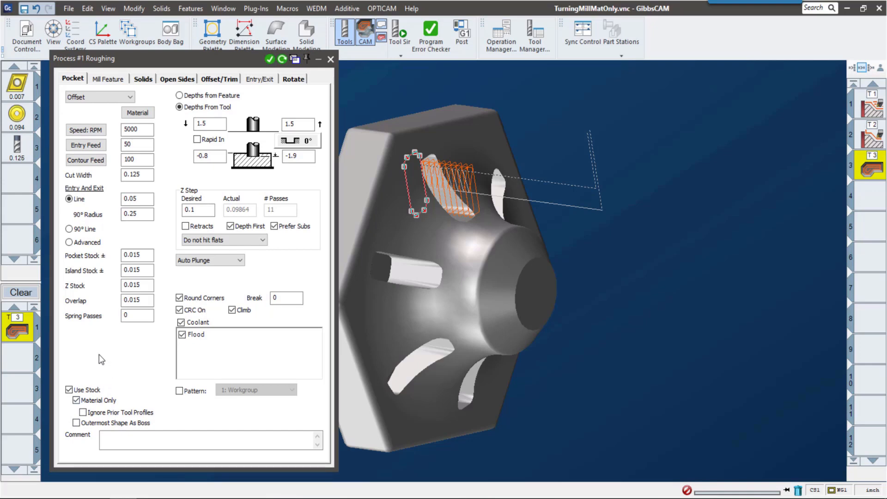
pyautogui.click(282, 60)
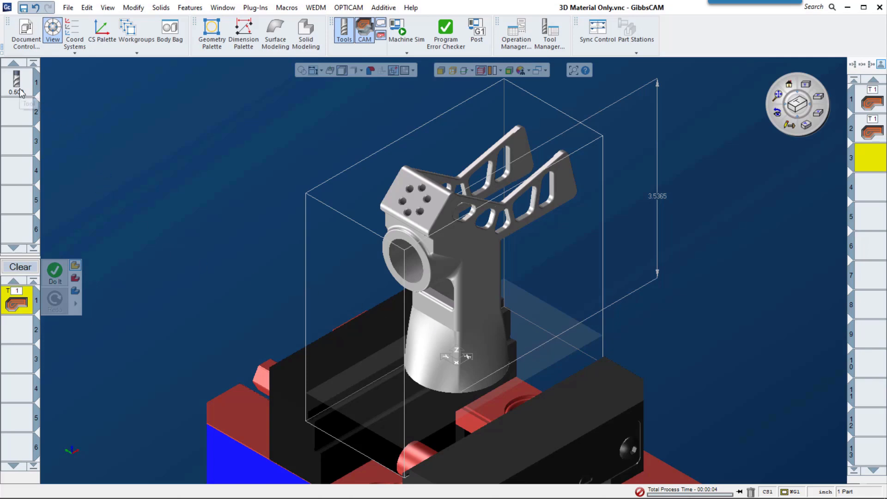
pyautogui.moveTo(668, 226)
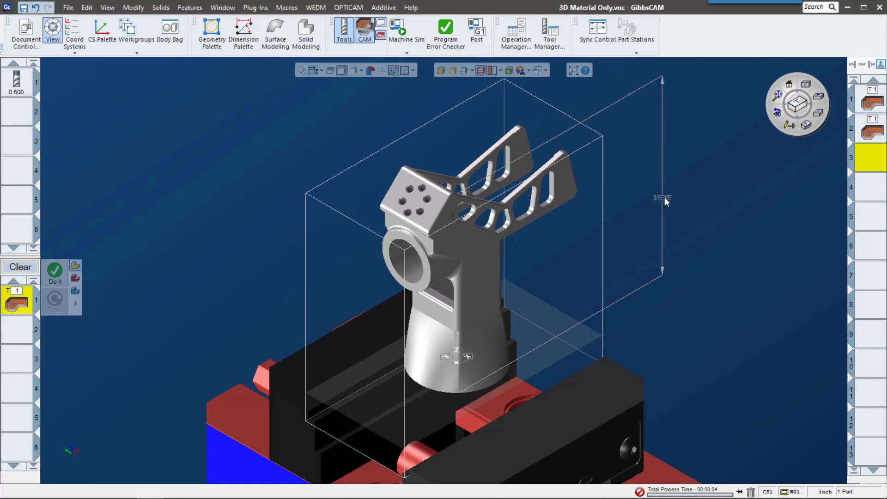
pyautogui.moveTo(332, 182)
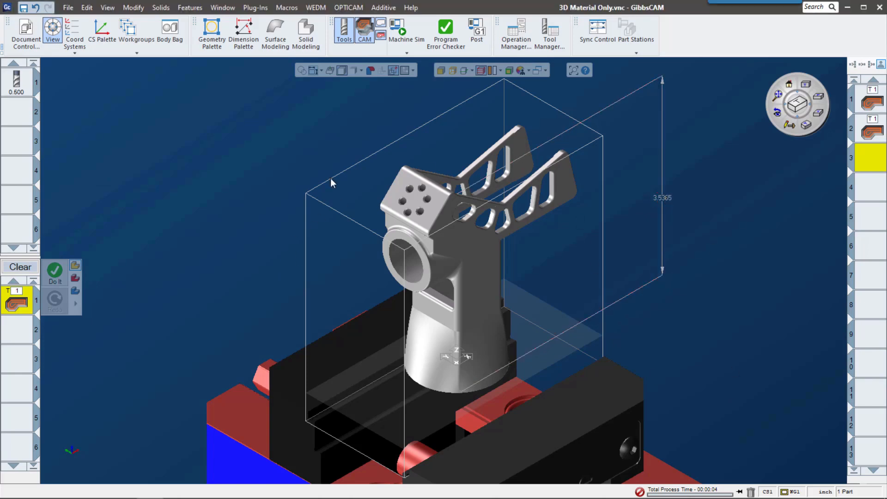
pyautogui.moveTo(734, 146)
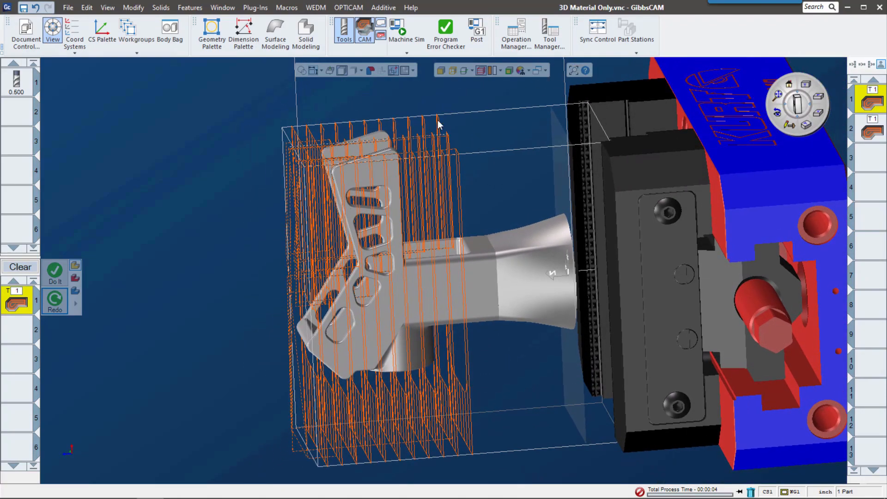
# Step: Switch the simulation type to Tool Sim and run the bracket's roughing toolpath
pyautogui.click(405, 52)
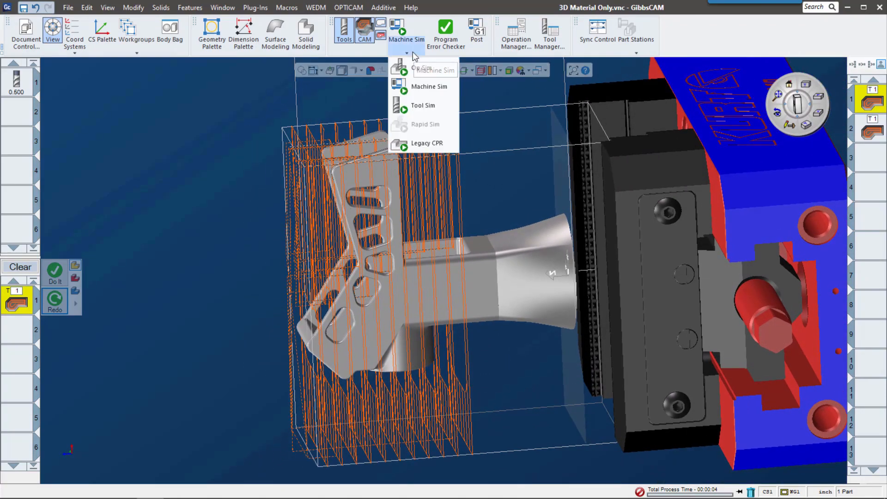
pyautogui.click(423, 106)
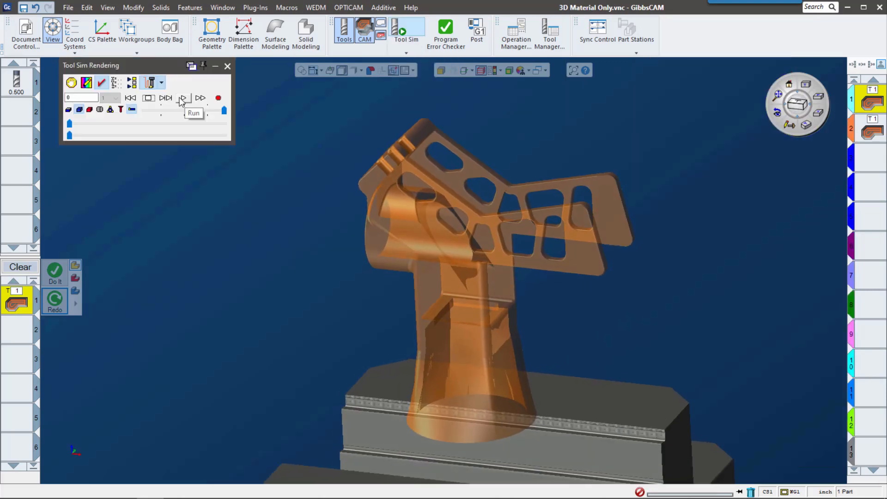
pyautogui.click(183, 98)
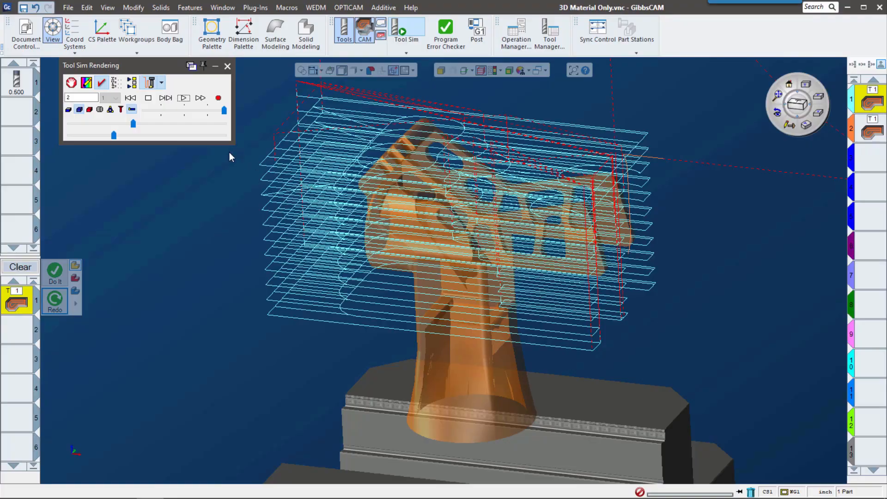
pyautogui.click(183, 98)
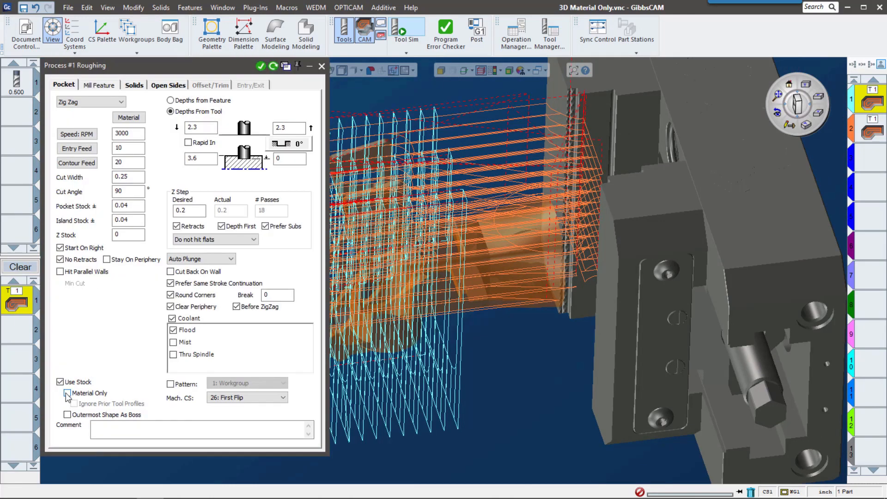
# Step: Enable Material Only on the bracket's Process #1 Roughing, redo it, and replay in Tool Sim
pyautogui.click(67, 393)
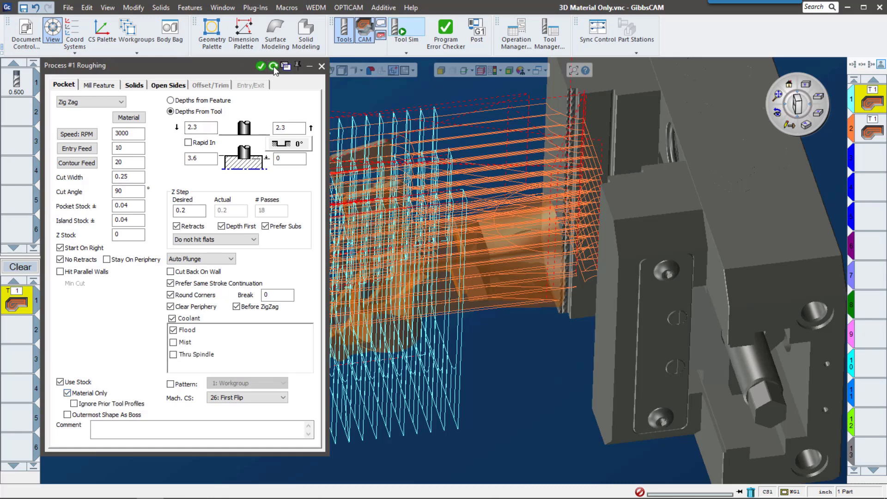
pyautogui.click(273, 66)
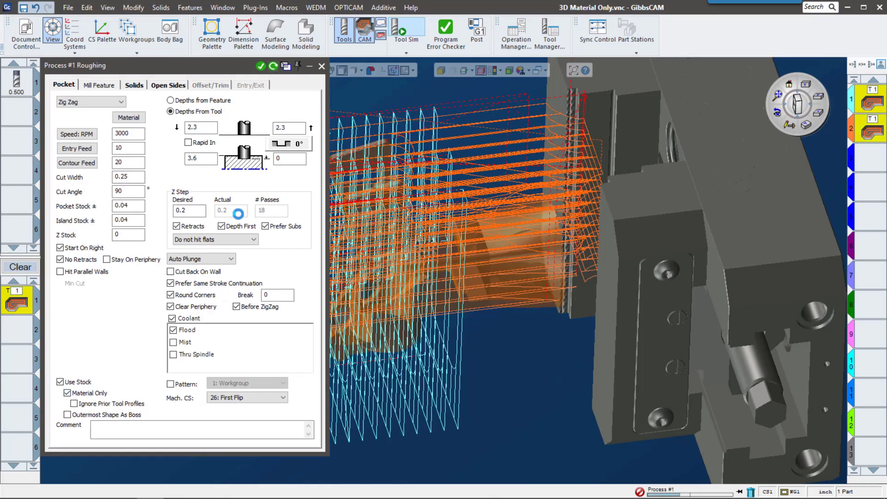
pyautogui.click(406, 28)
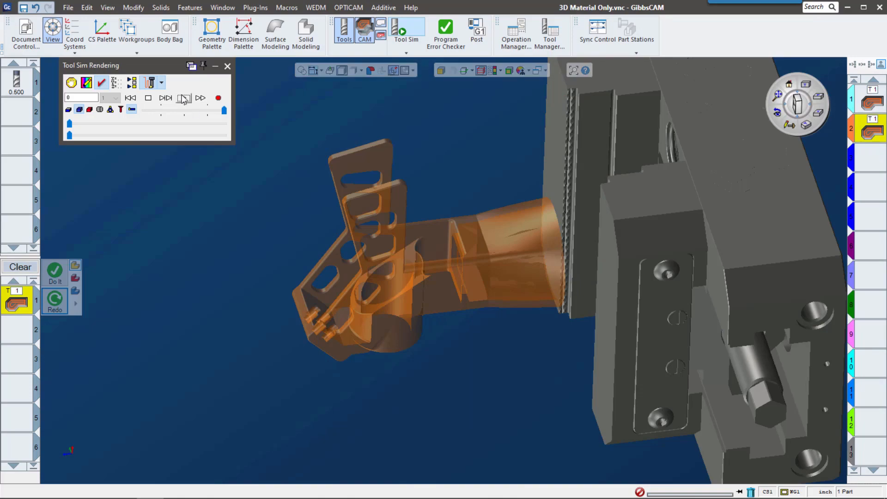
pyautogui.click(183, 98)
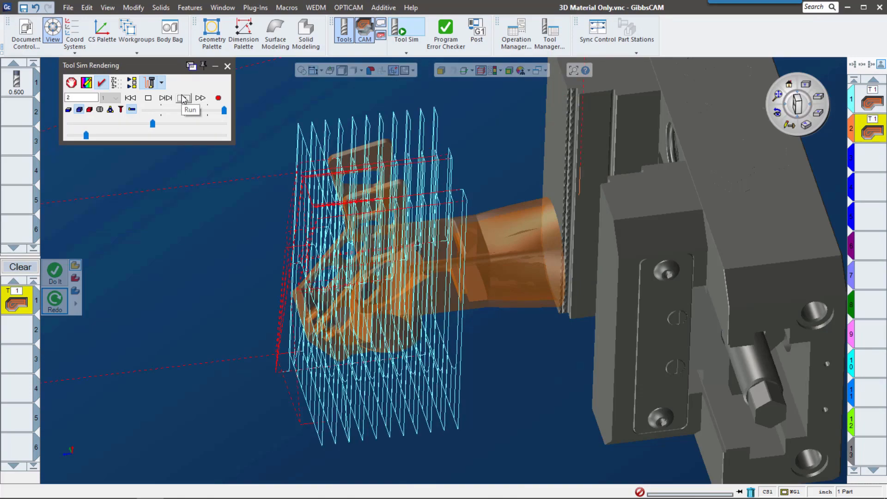
pyautogui.click(183, 97)
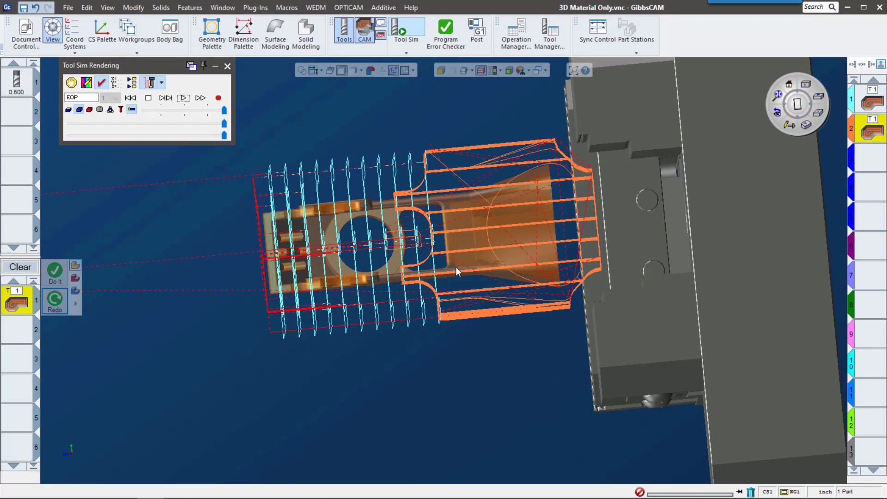
pyautogui.click(406, 28)
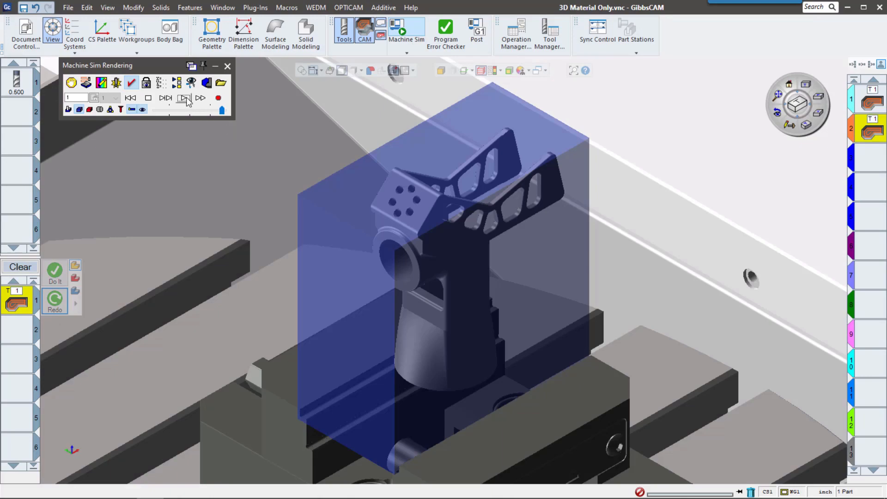
# Step: Run and step the machine simulation as the tool clears leftover stock atop the bracket
pyautogui.click(184, 98)
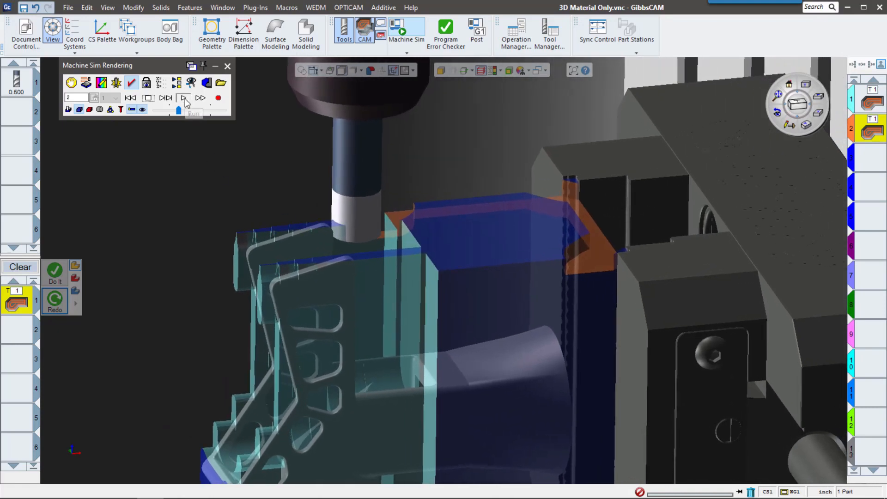
pyautogui.click(183, 98)
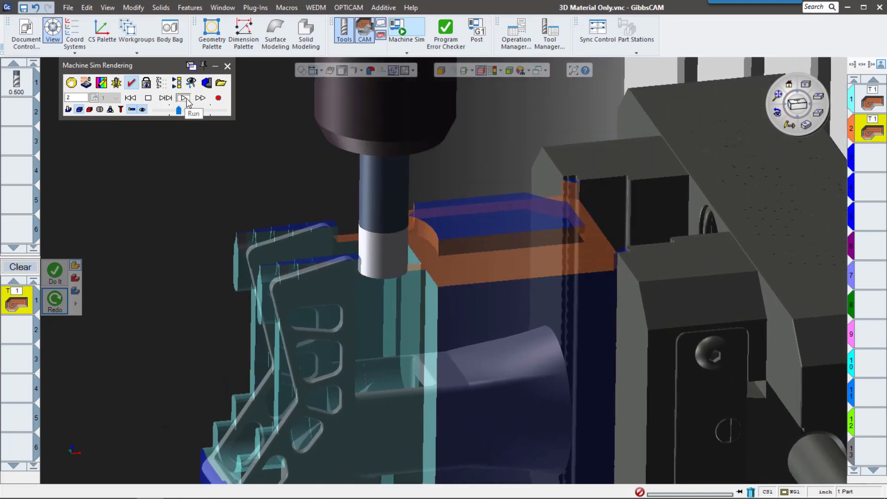
pyautogui.click(184, 98)
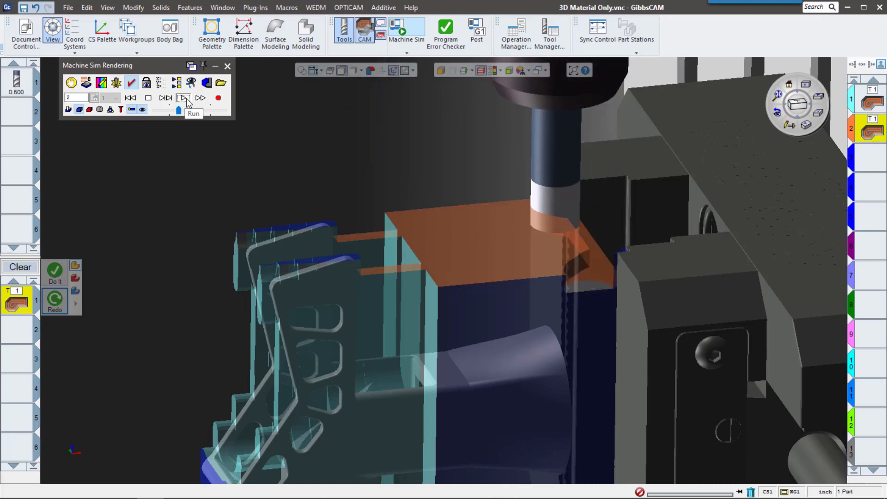
pyautogui.click(183, 98)
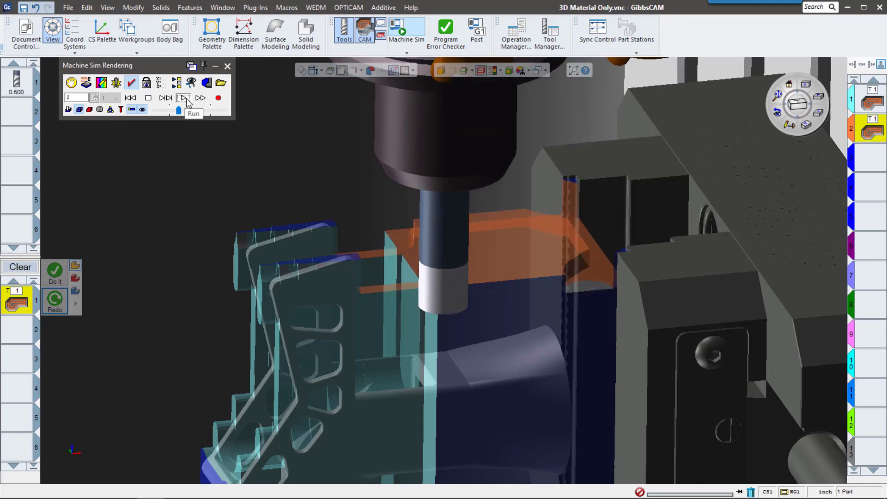
pyautogui.click(183, 98)
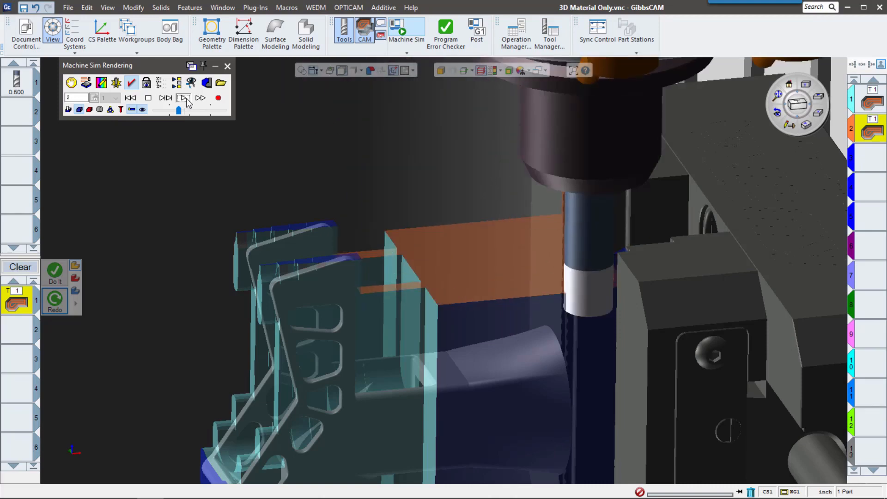
pyautogui.click(184, 98)
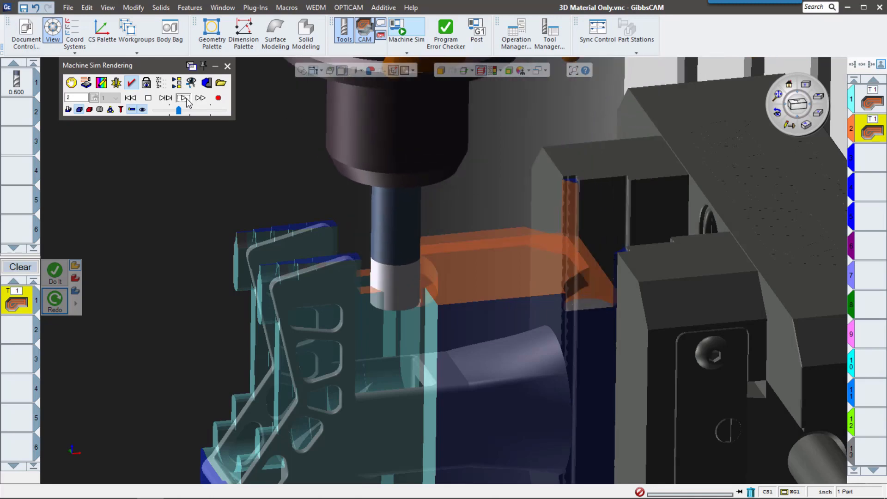
pyautogui.click(183, 98)
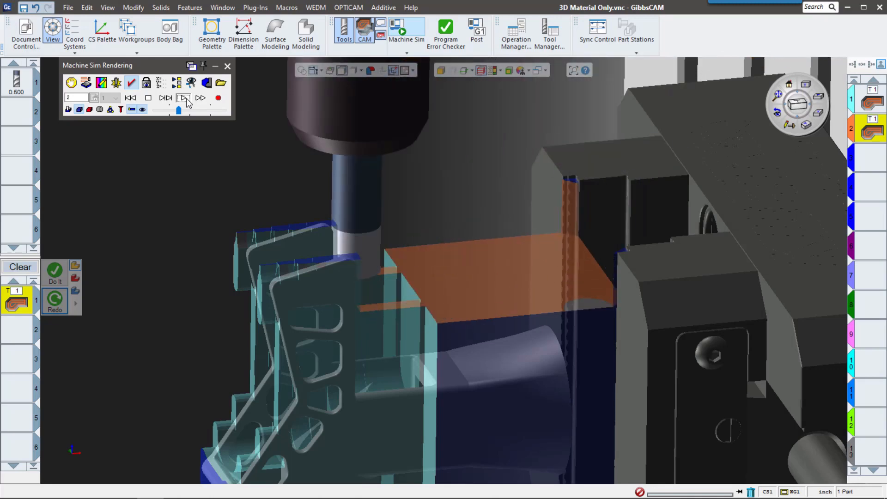
pyautogui.click(183, 98)
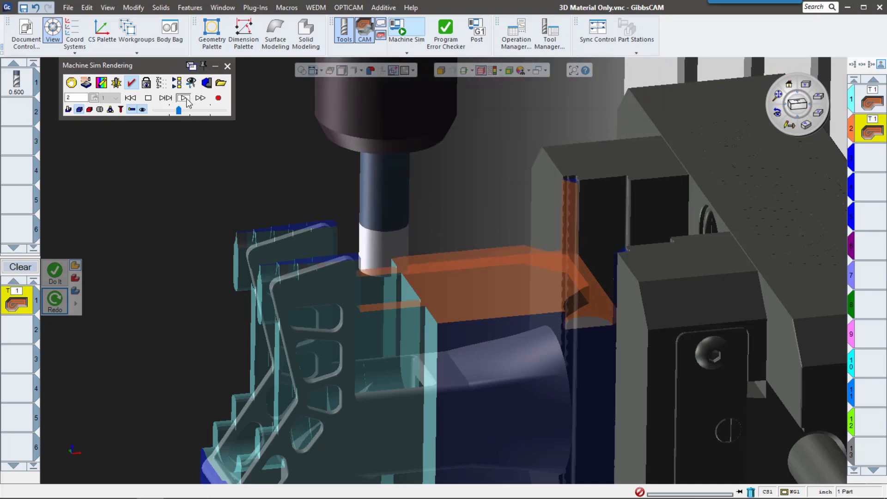